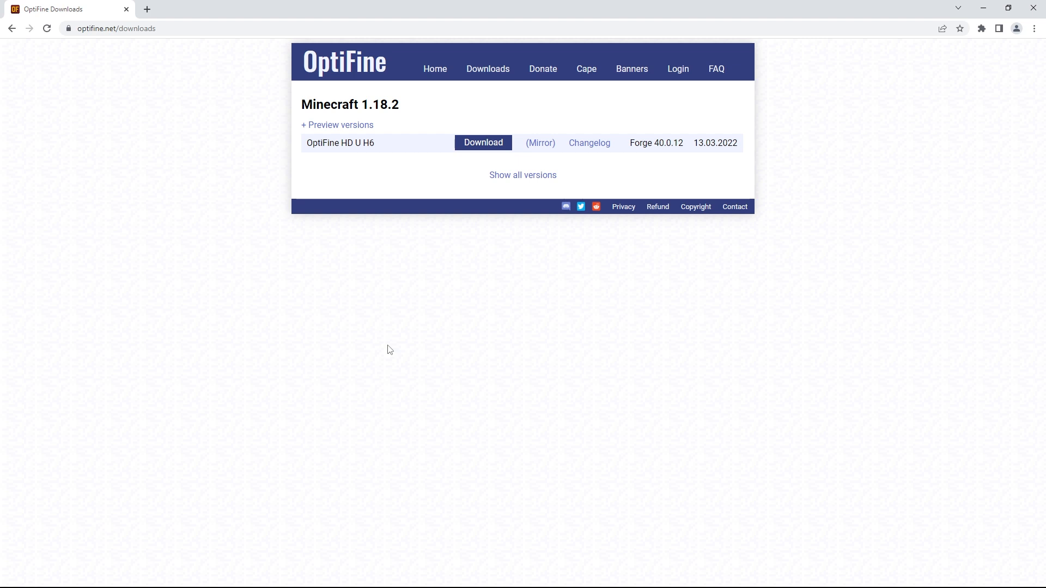
# Step: Show all OptiFine versions and choose the OptiFine HD U H6 download for Minecraft 1.18.2
pyautogui.click(522, 175)
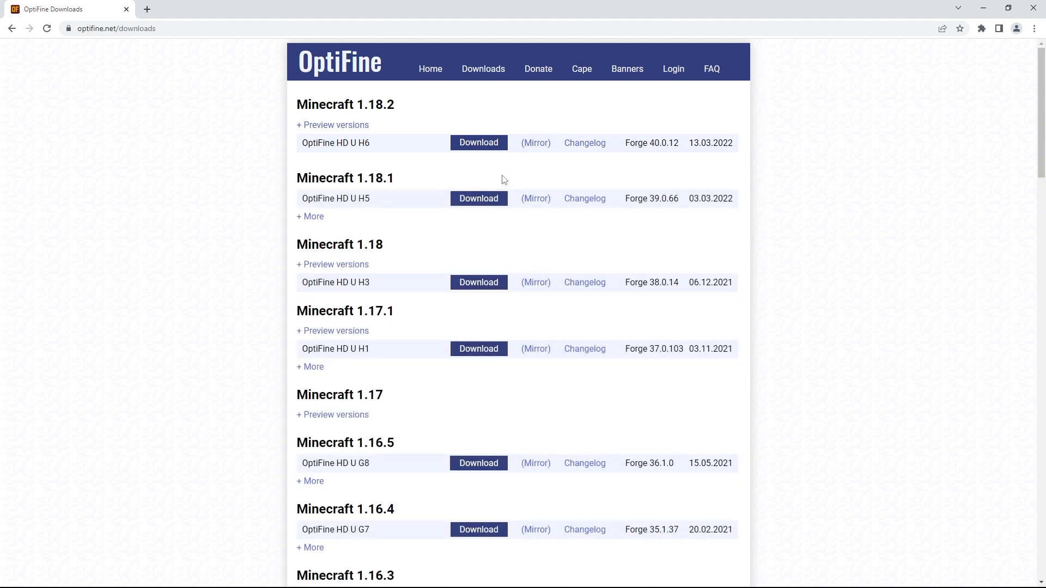
pyautogui.moveTo(206, 374)
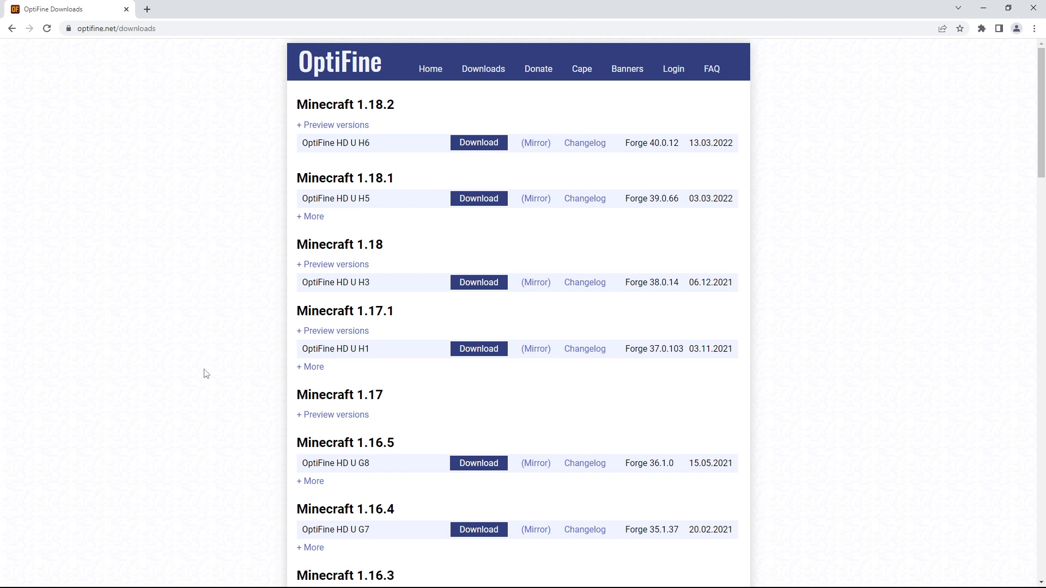
pyautogui.moveTo(242, 404)
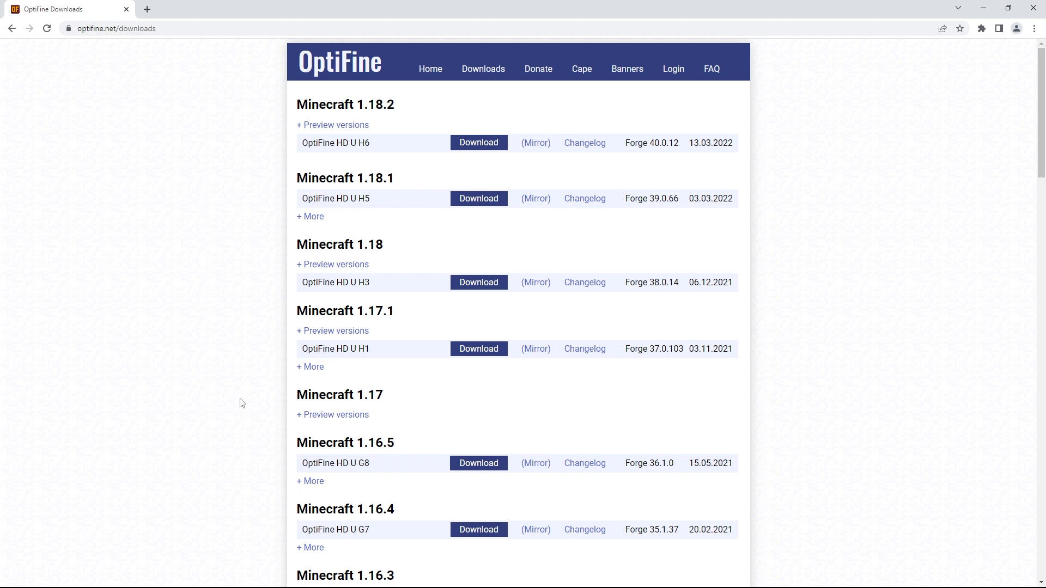
pyautogui.moveTo(476, 361)
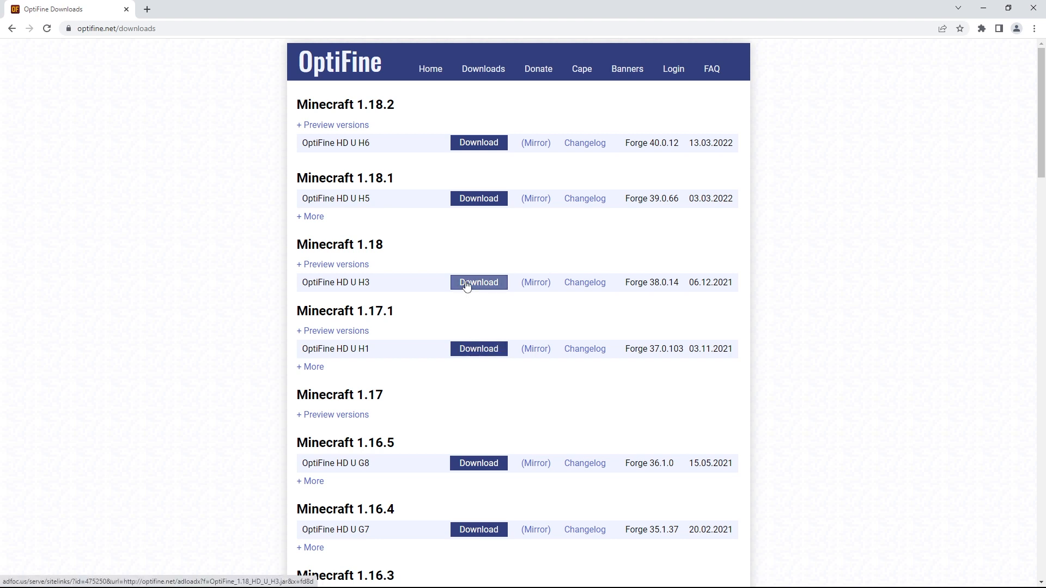
pyautogui.moveTo(438, 245)
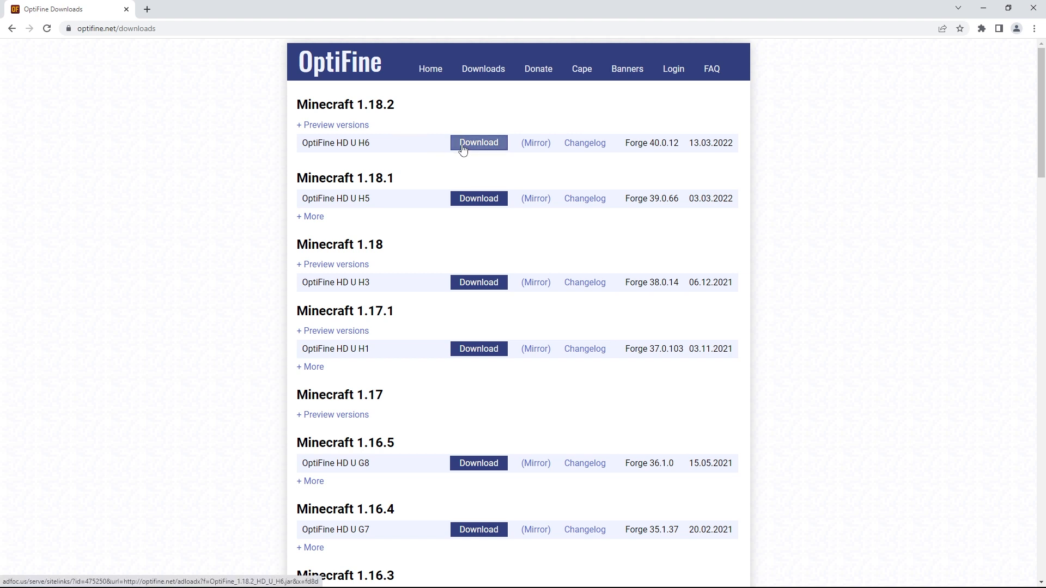
pyautogui.click(478, 142)
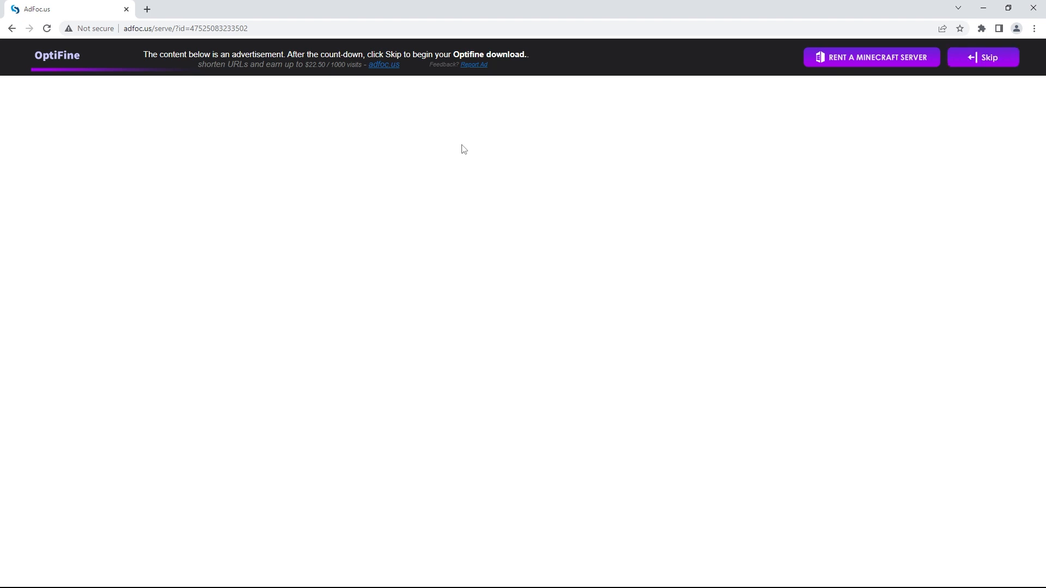
# Step: Skip the adfoc.us ad and download the OptiFine 1.18.2 HD U H6 jar
pyautogui.click(983, 56)
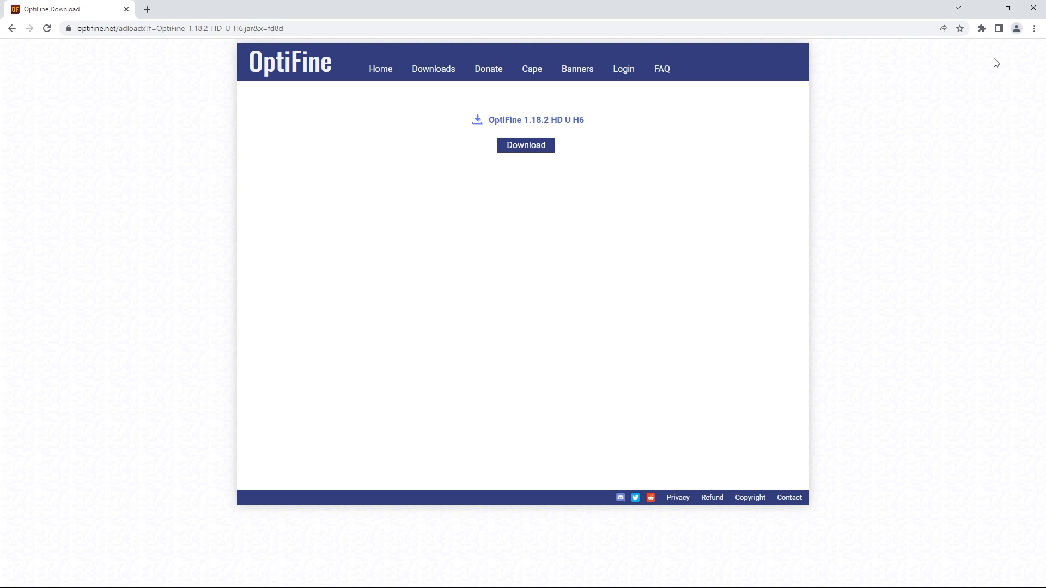
pyautogui.click(526, 145)
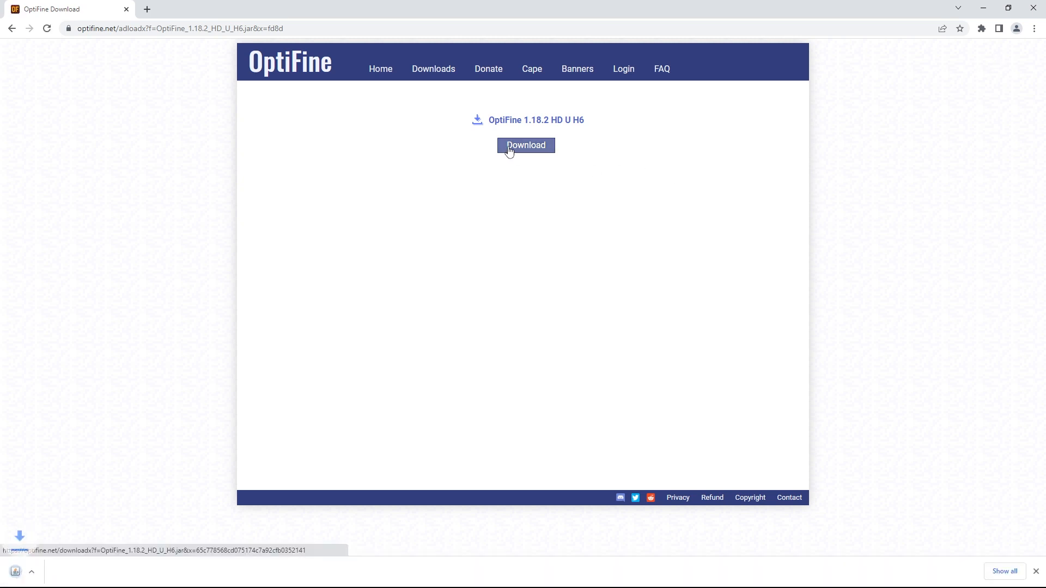
pyautogui.click(525, 146)
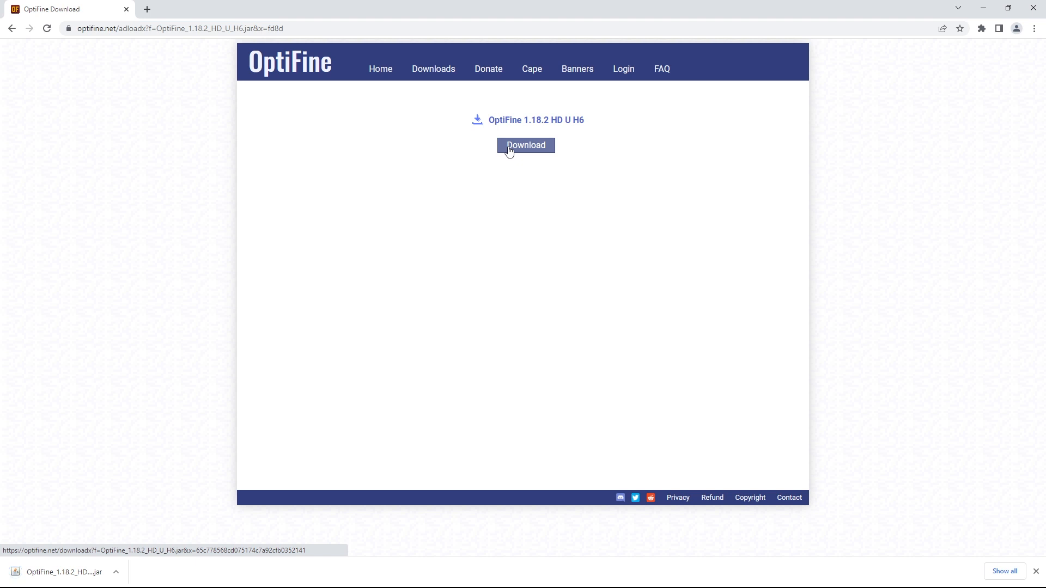
pyautogui.click(526, 145)
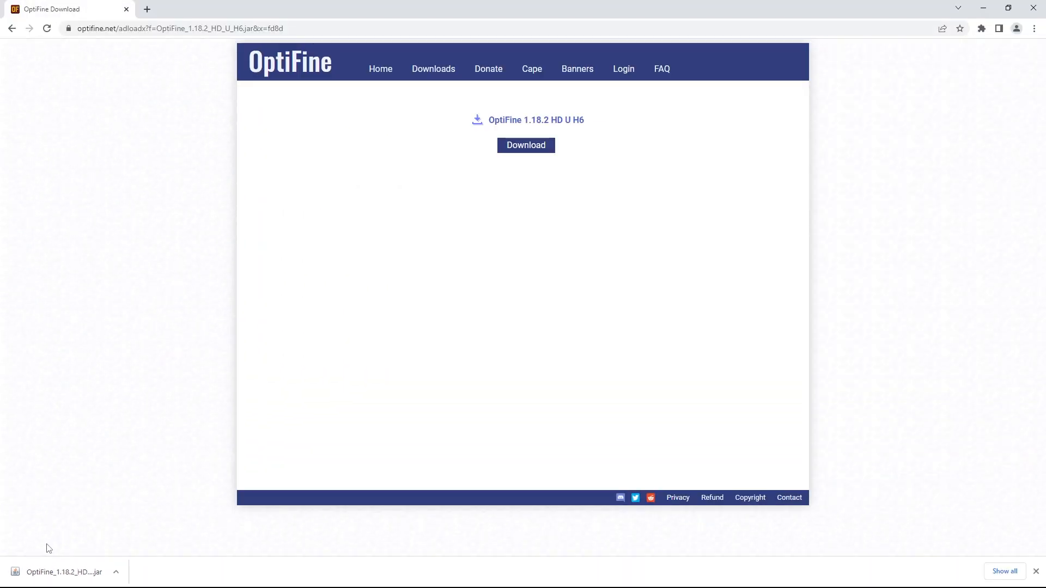
pyautogui.moveTo(189, 404)
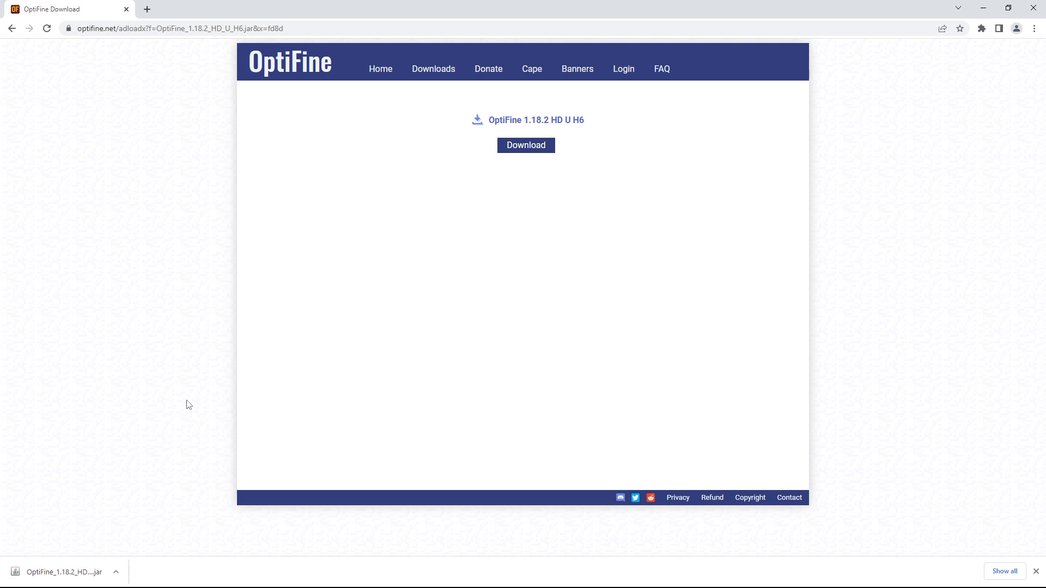
pyautogui.moveTo(165, 441)
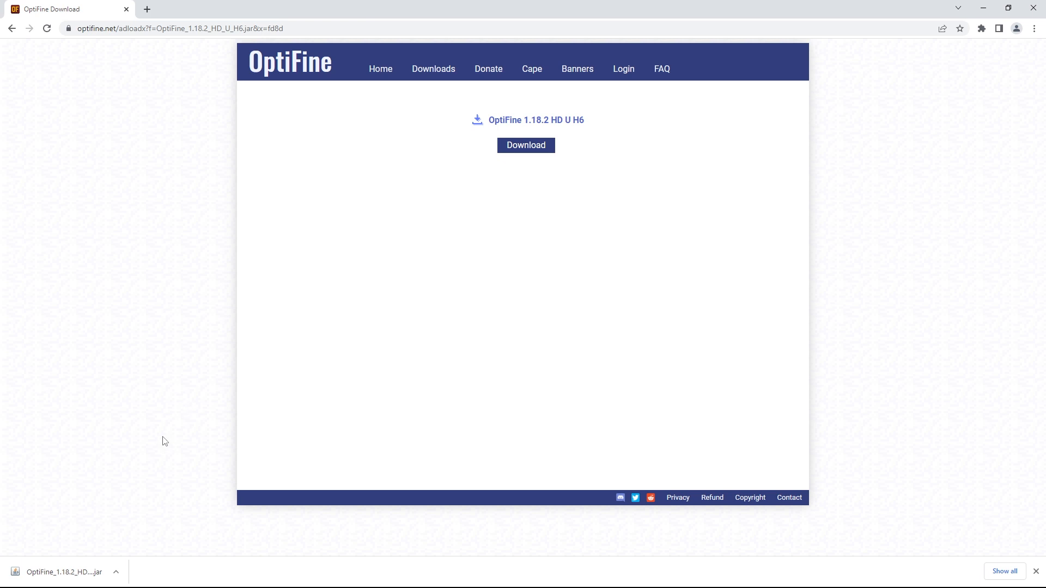
# Step: Run the downloaded OptiFine jar, install HD Ultra H6, and confirm the success message
pyautogui.click(60, 571)
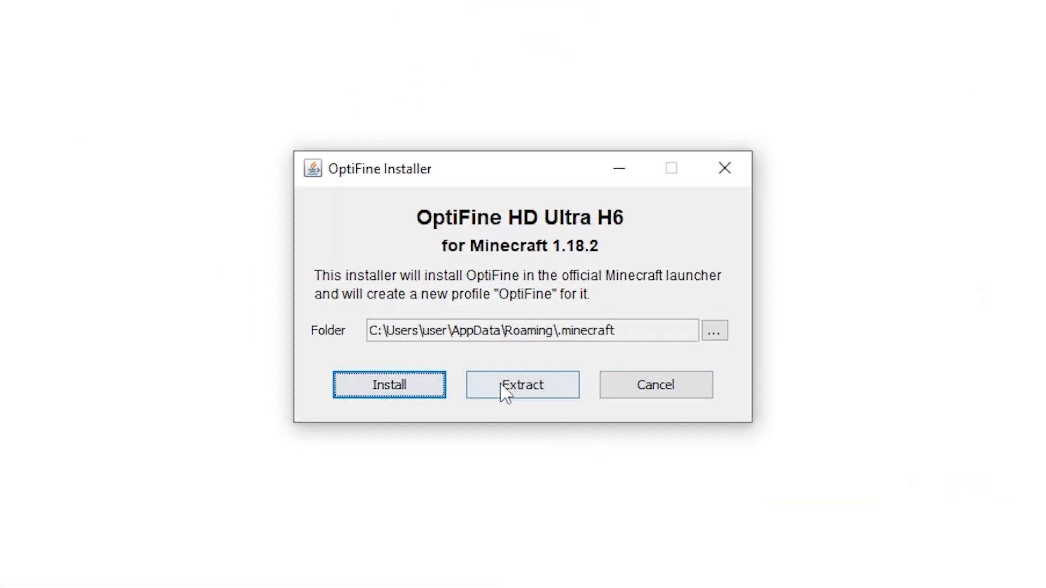
pyautogui.click(389, 386)
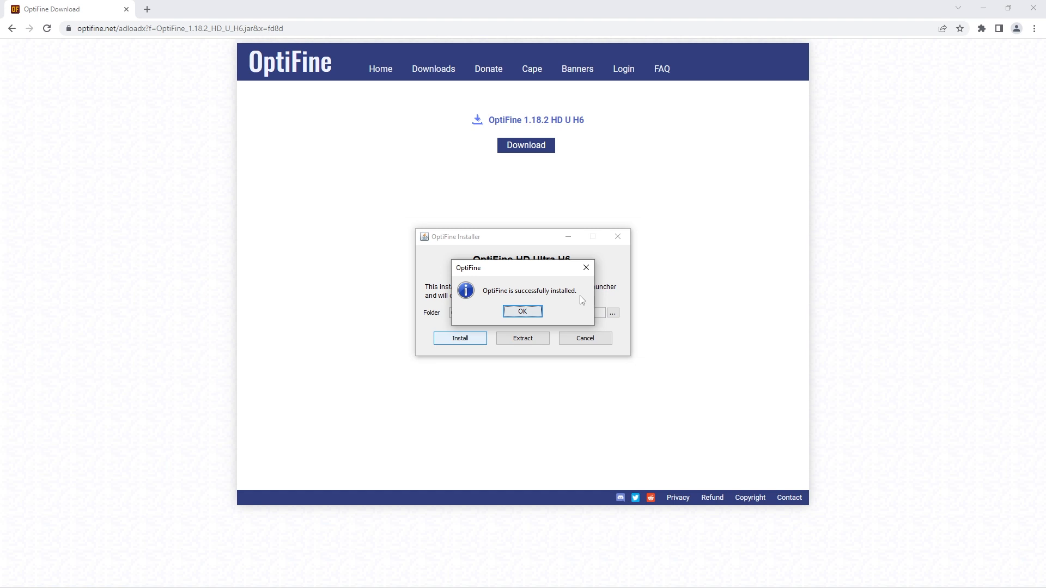
pyautogui.click(522, 312)
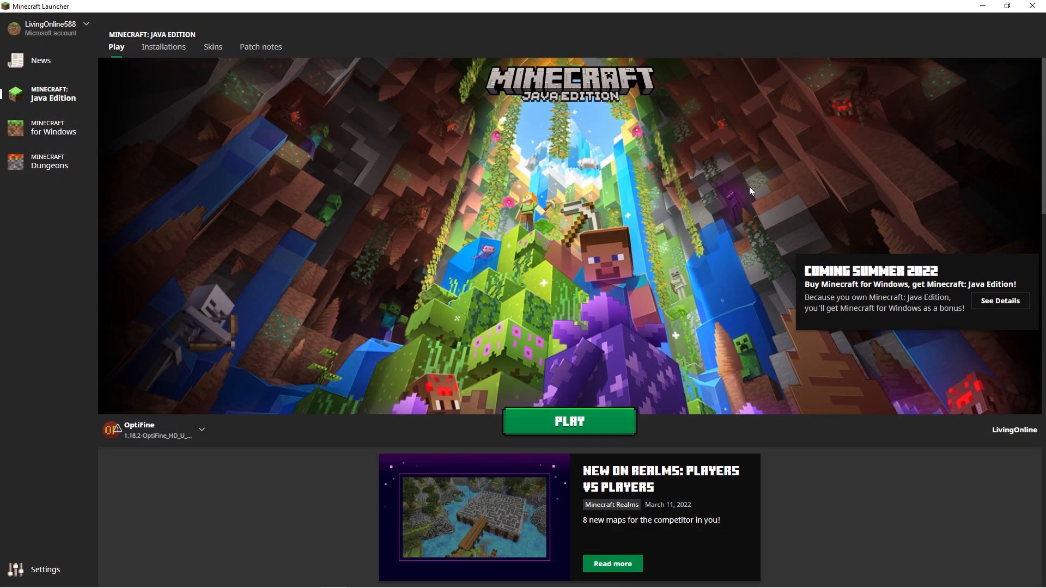
pyautogui.moveTo(175, 416)
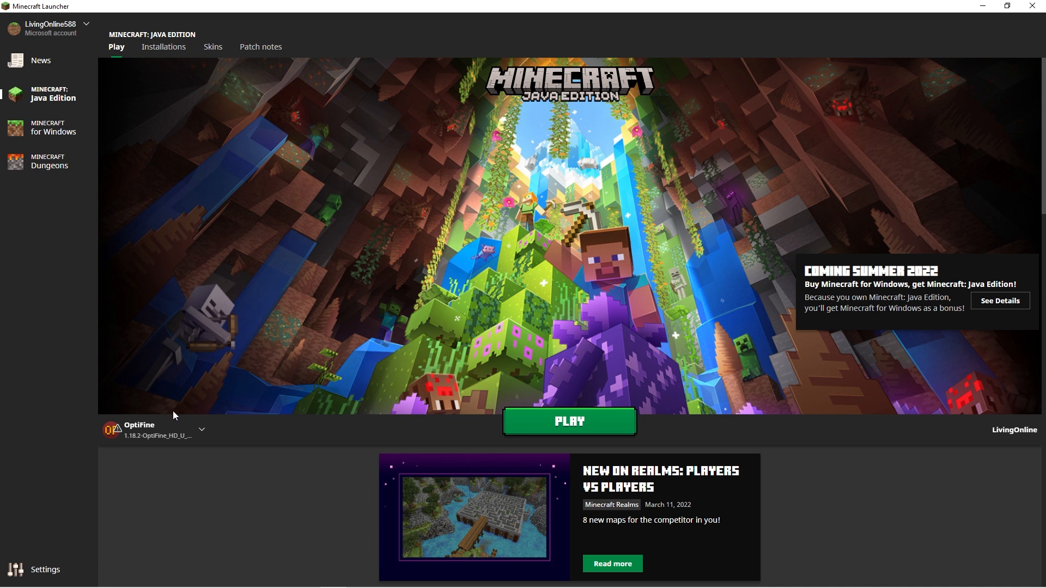
pyautogui.moveTo(164, 450)
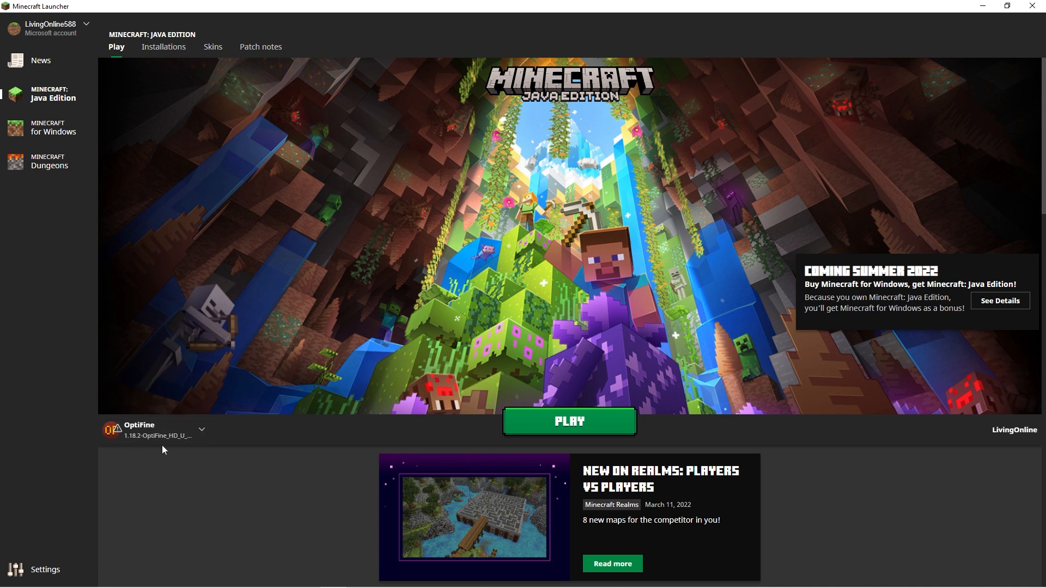
pyautogui.moveTo(155, 451)
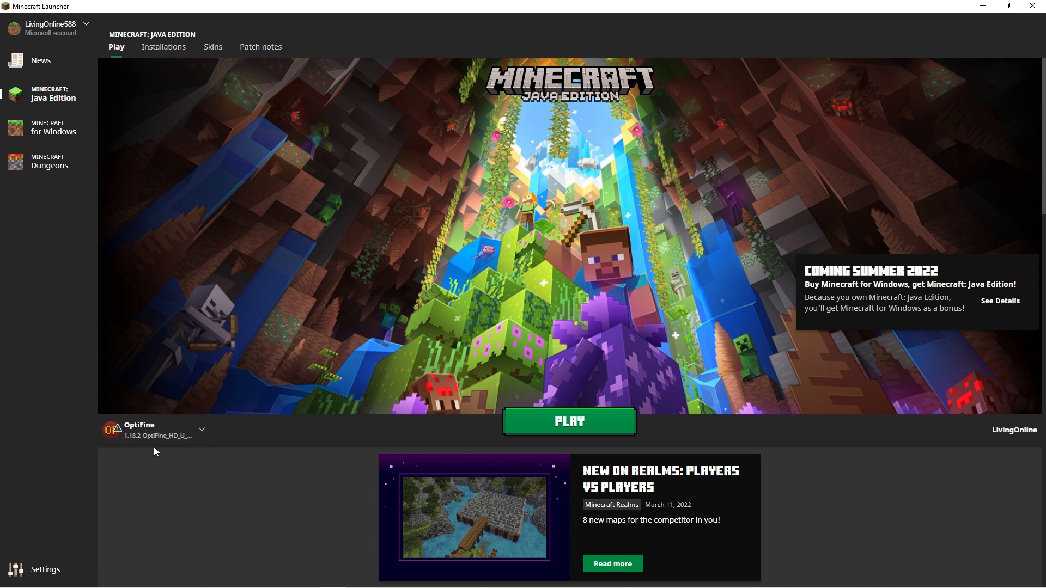
pyautogui.click(569, 421)
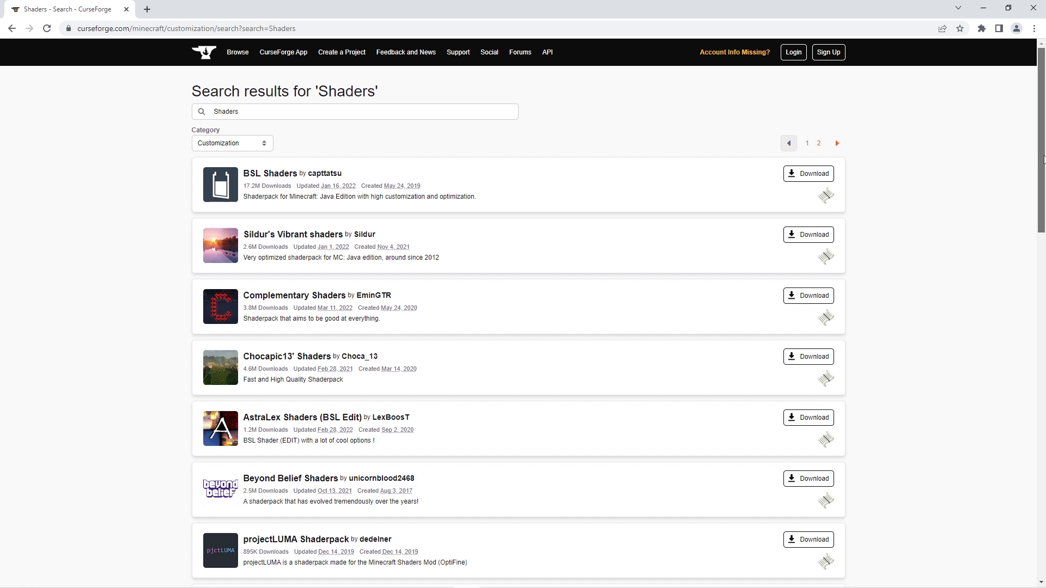
# Step: On the CurseForge Files tab, download Complementary v4.4 from Recent Files
pyautogui.scroll(-3)
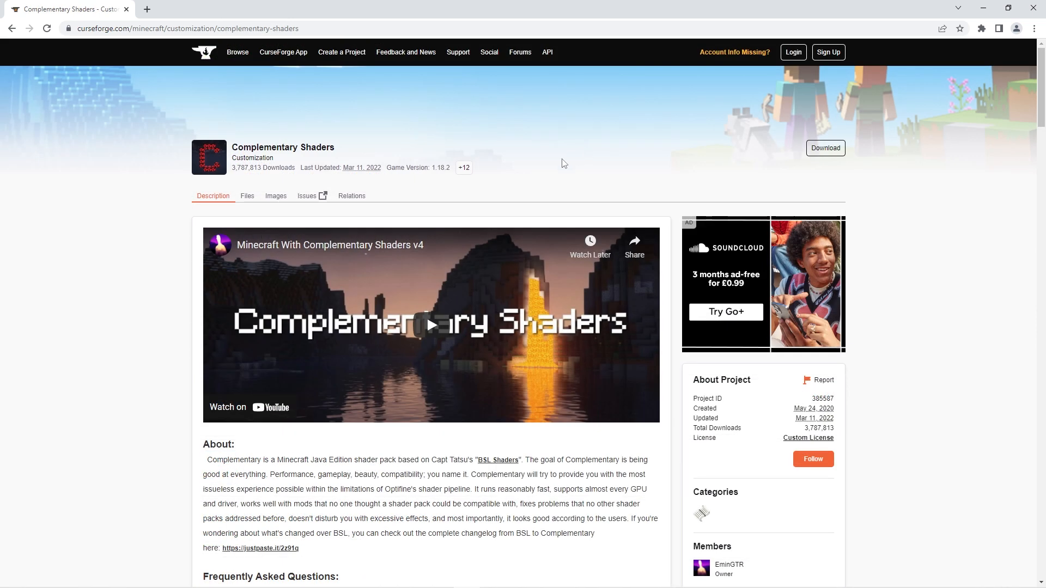
pyautogui.click(247, 196)
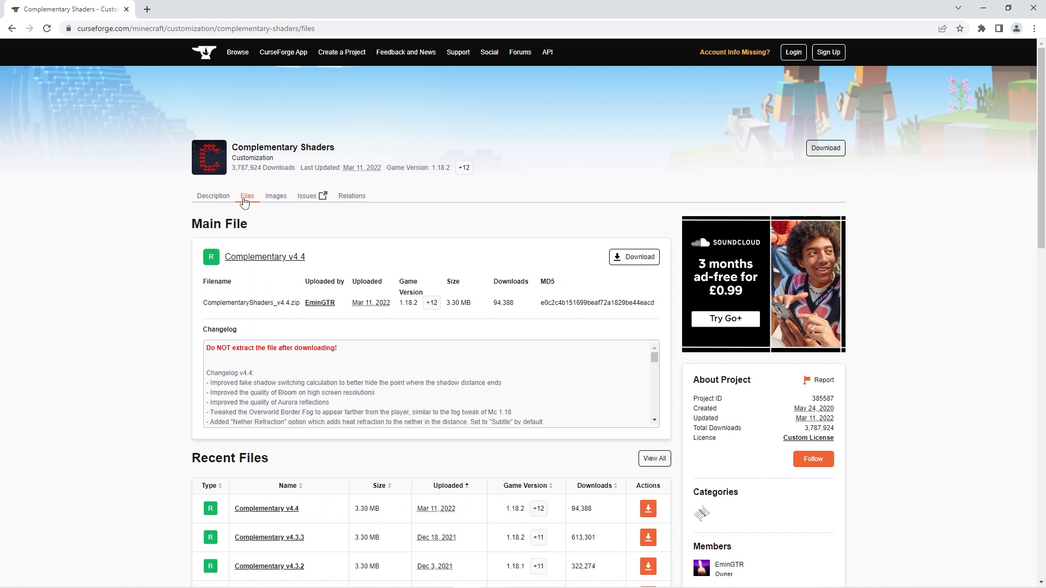
pyautogui.scroll(-3)
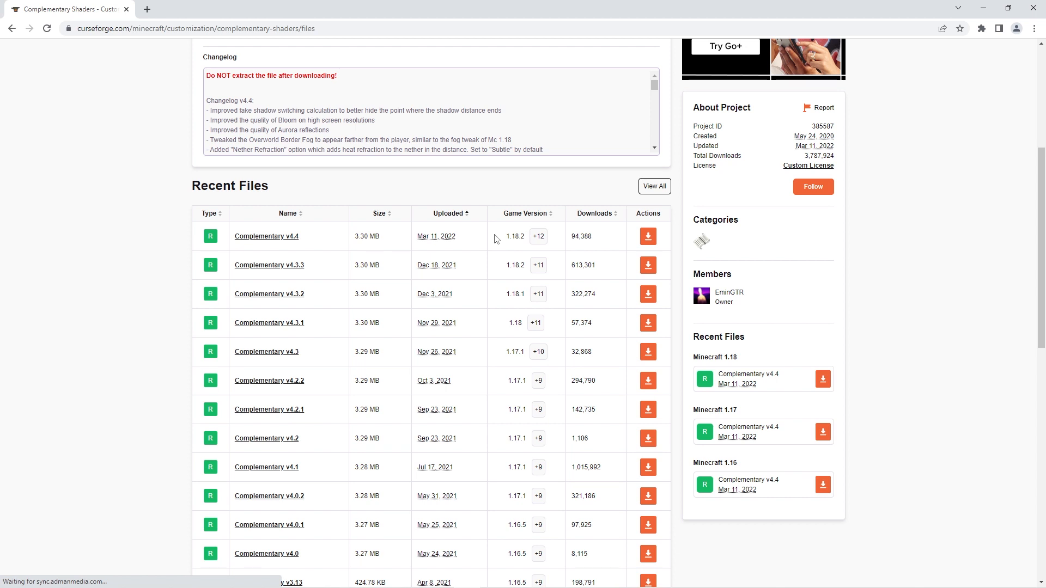
pyautogui.moveTo(384, 249)
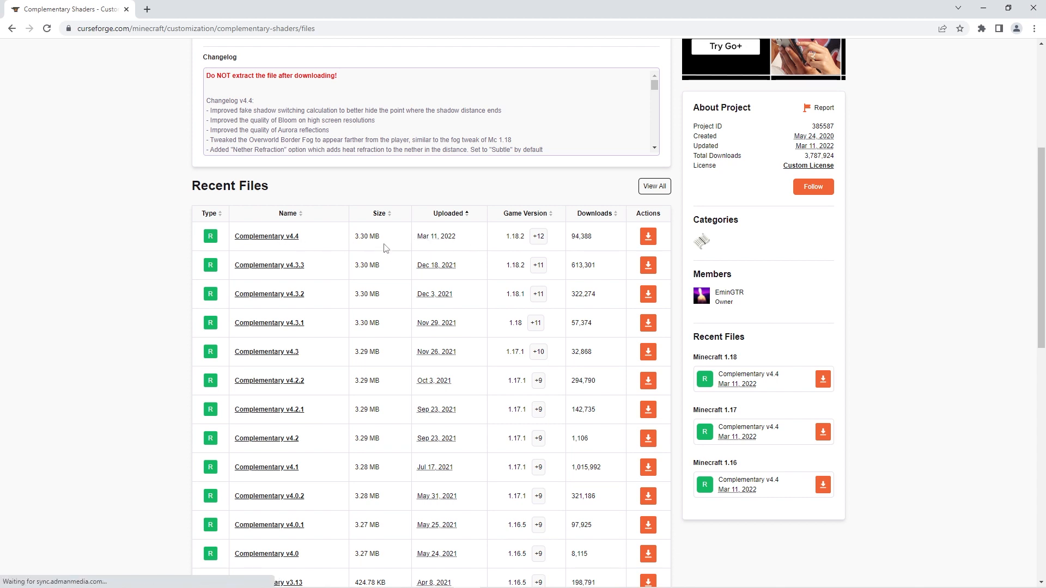
pyautogui.moveTo(522, 247)
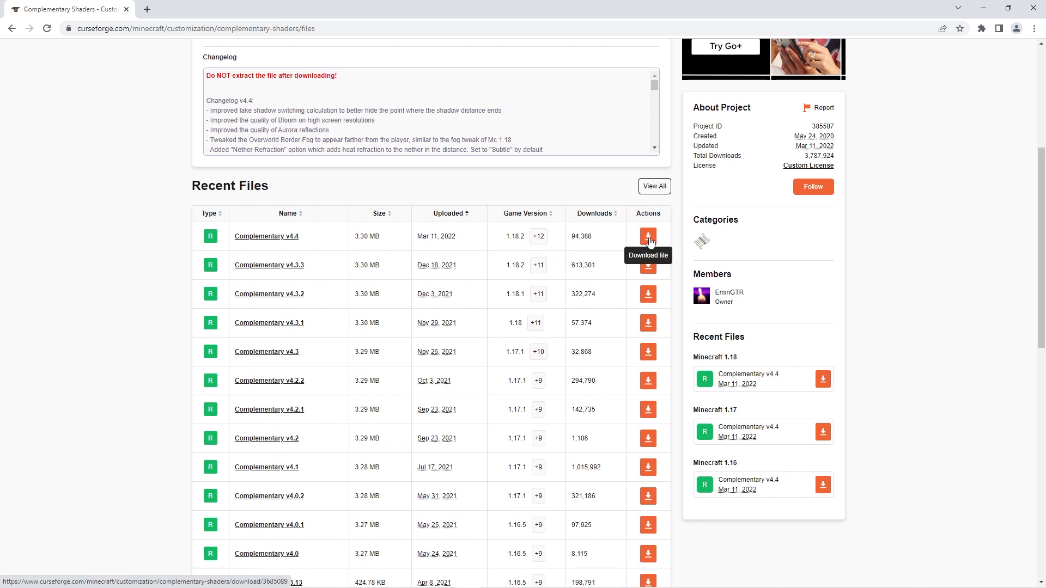
pyautogui.click(647, 235)
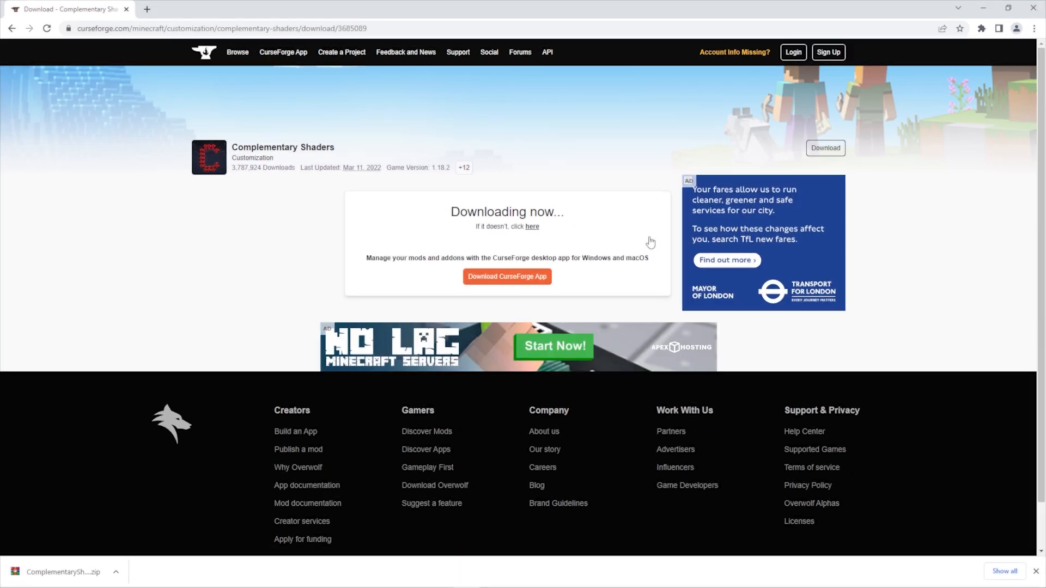
# Step: Run %appdata% from the Win+R box to reach the Roaming folder
pyautogui.press('Win+r')
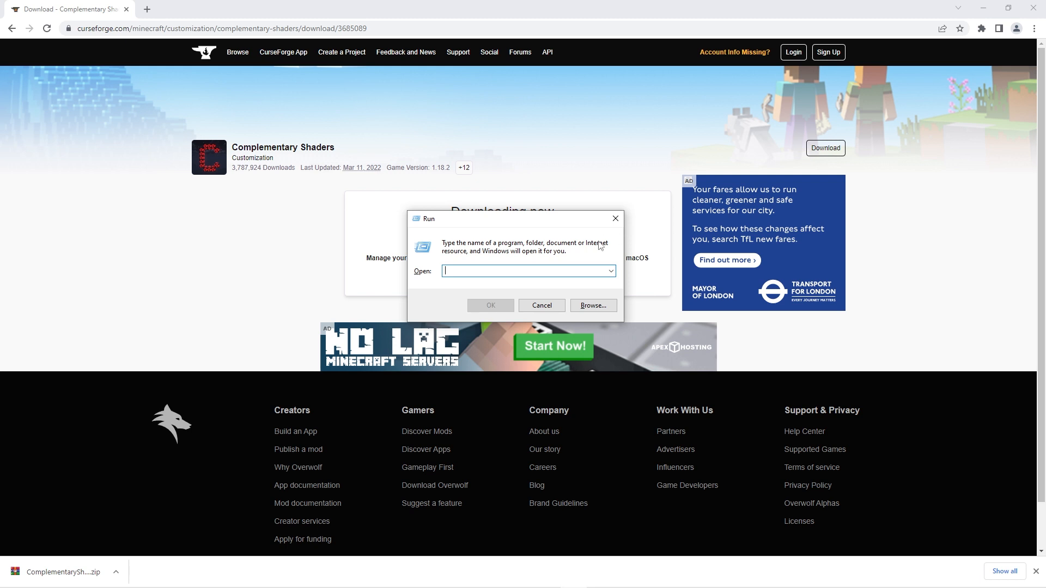
pyautogui.write('%appdata%')
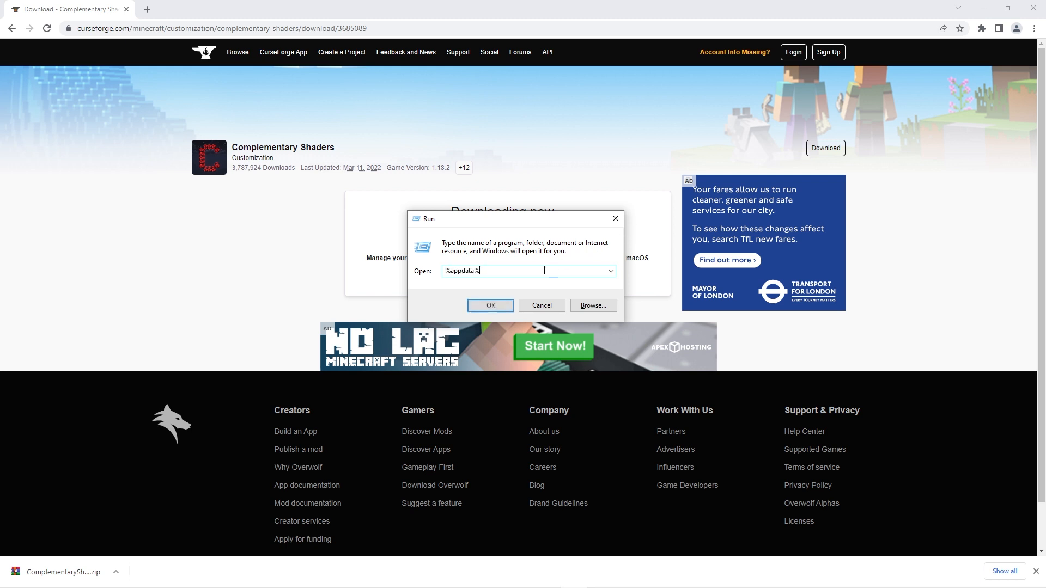
pyautogui.click(490, 306)
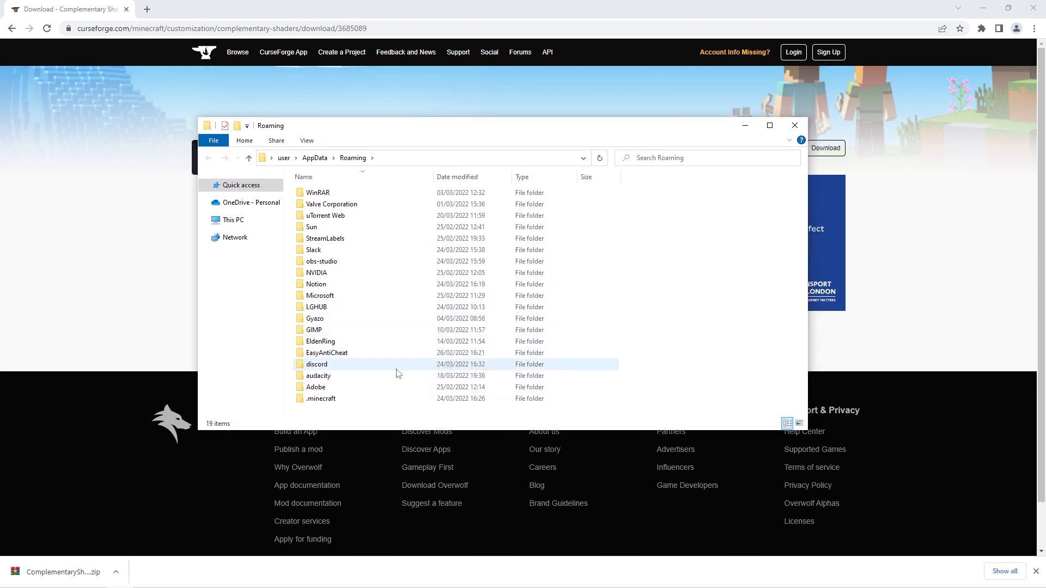
# Step: Open .minecraft\shaderpacks in File Explorer, then launch Minecraft with the OptiFine profile
pyautogui.doubleClick(321, 398)
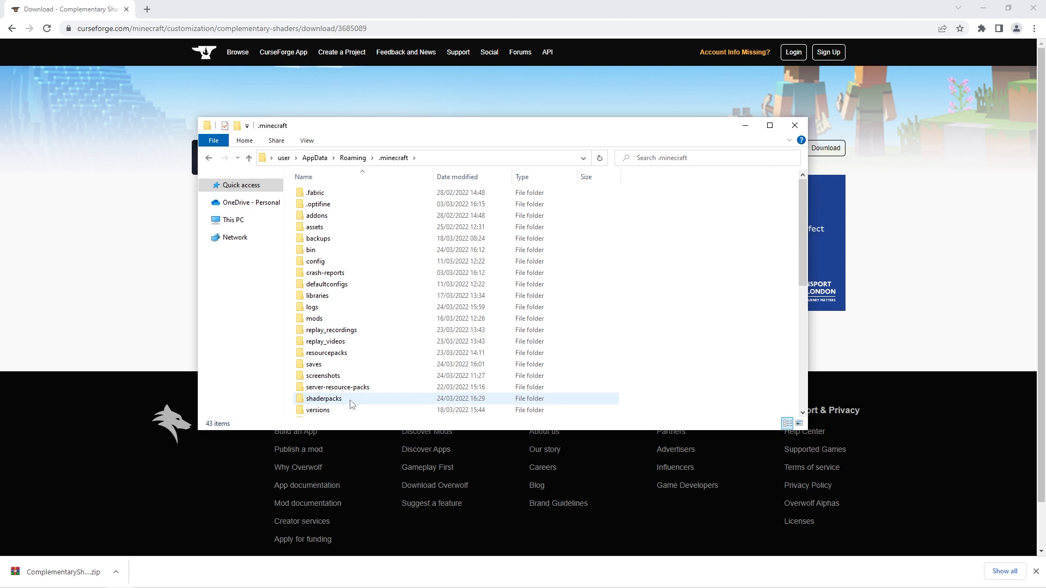
pyautogui.moveTo(324, 398)
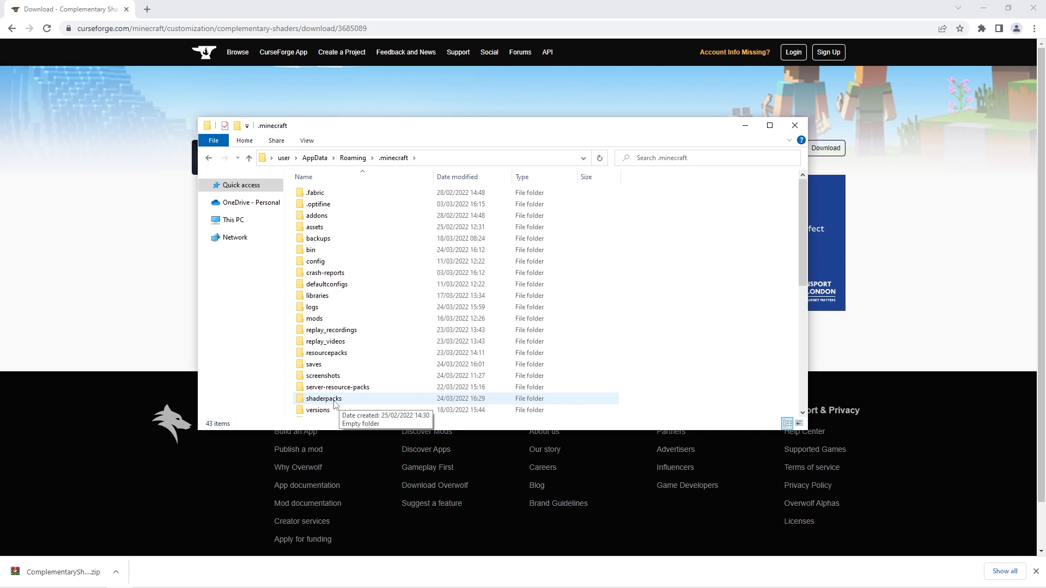
pyautogui.click(323, 399)
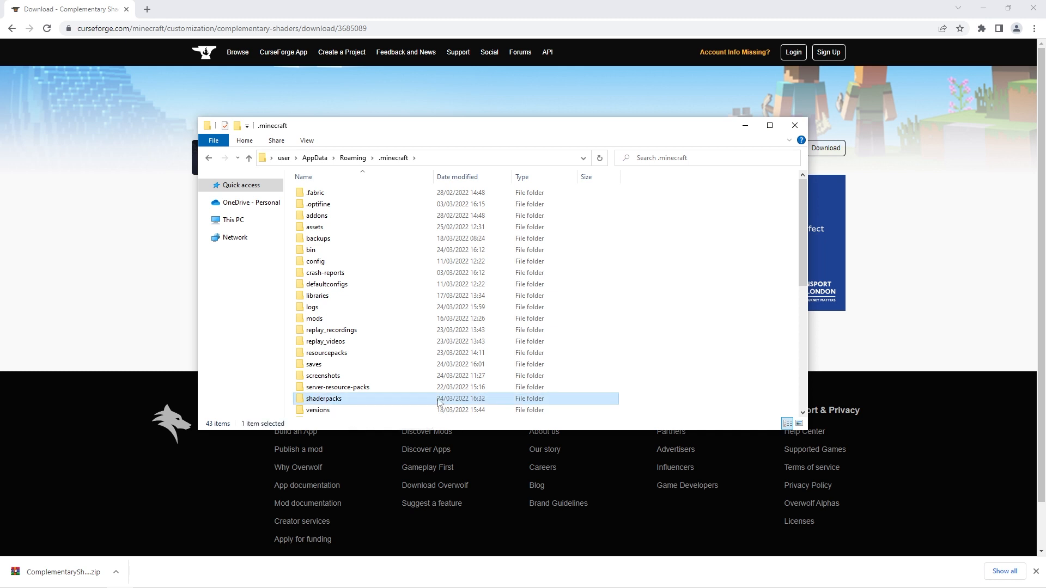
pyautogui.doubleClick(324, 399)
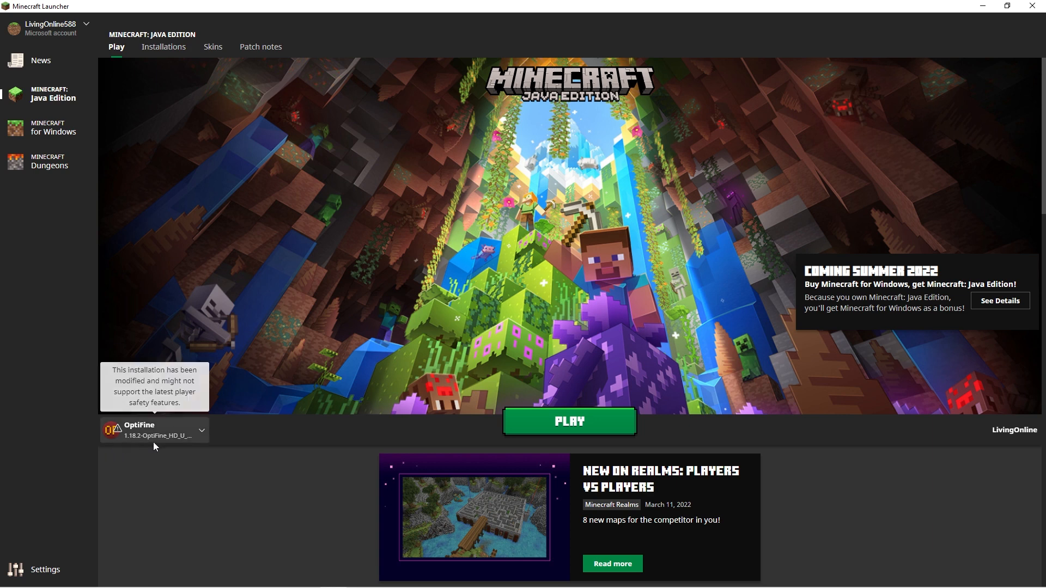
pyautogui.moveTo(151, 461)
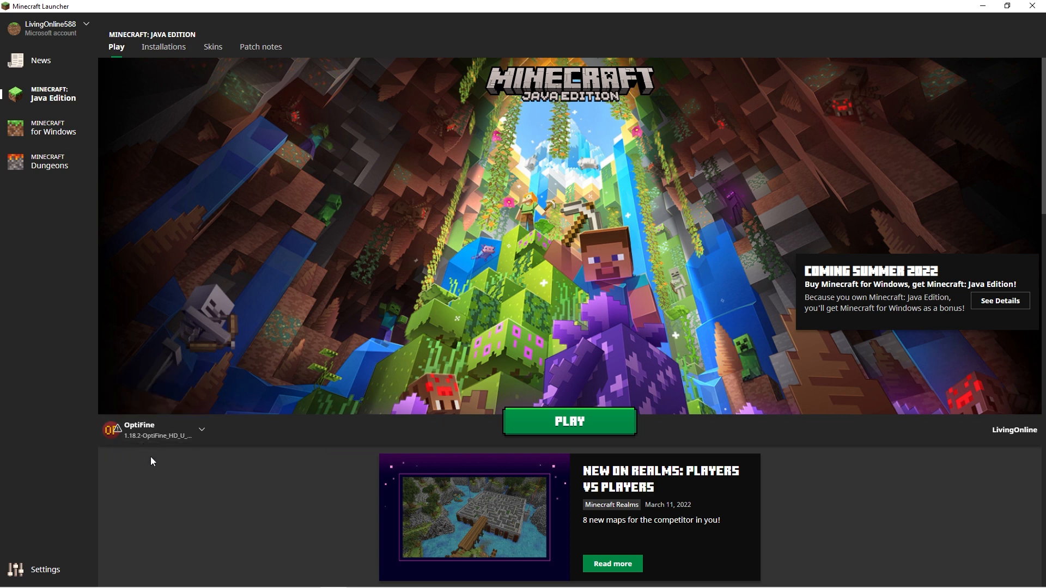
pyautogui.click(569, 422)
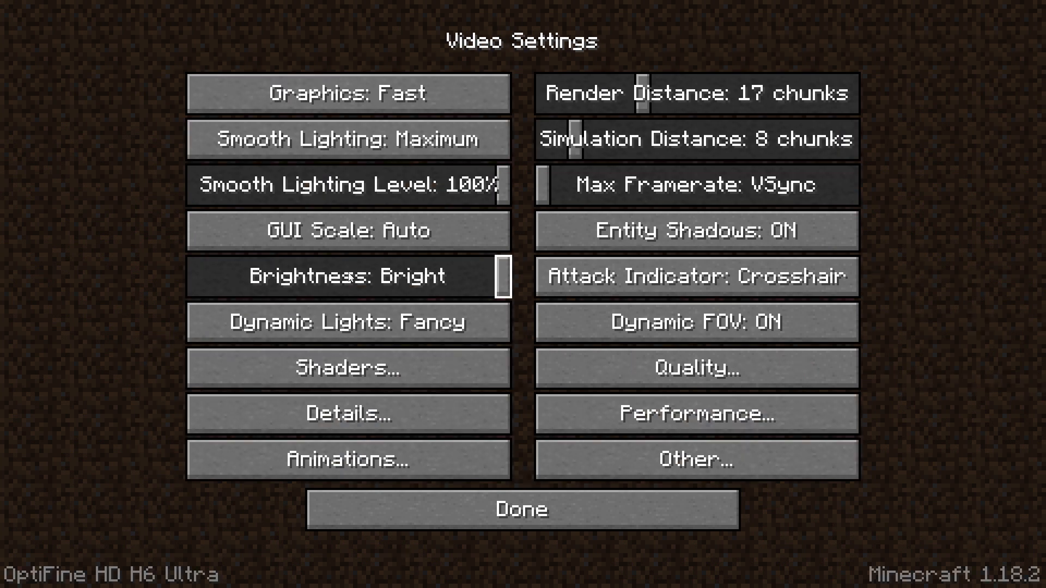
pyautogui.moveTo(349, 368)
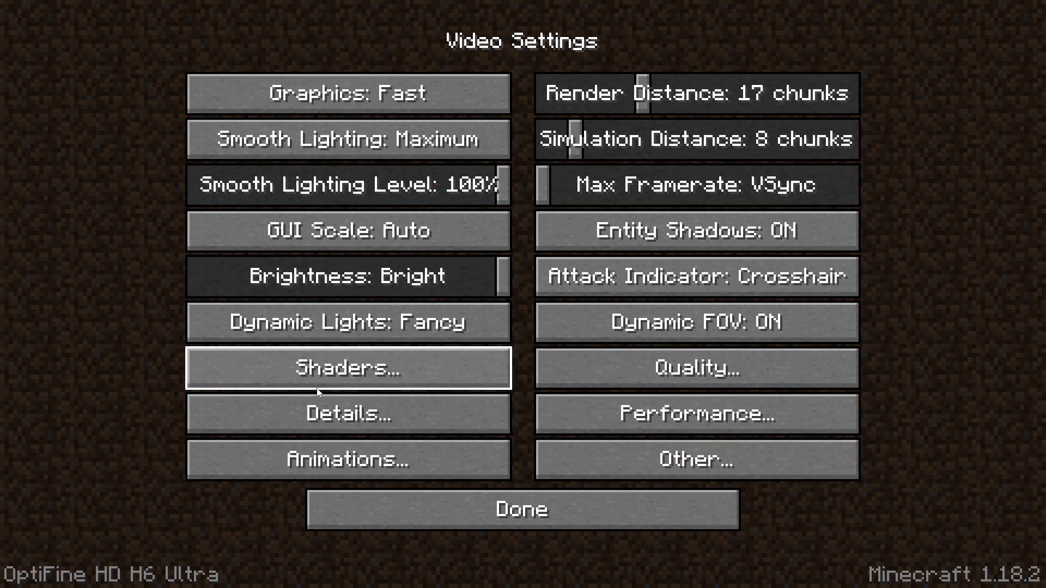
# Step: Select ComplementaryShaders_v4.4.zip in the Shaders menu and return to the world
pyautogui.click(348, 368)
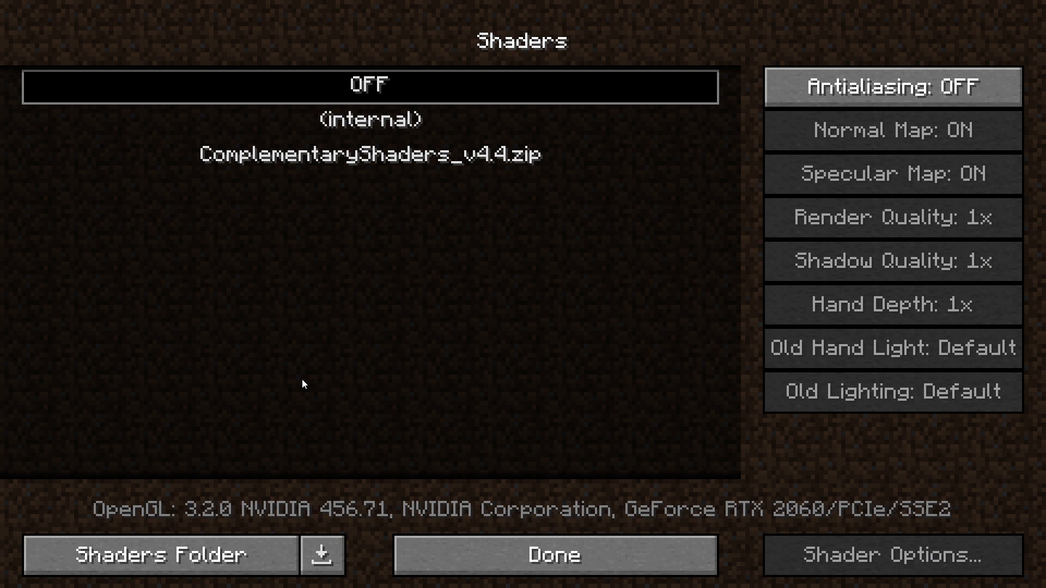
pyautogui.moveTo(527, 184)
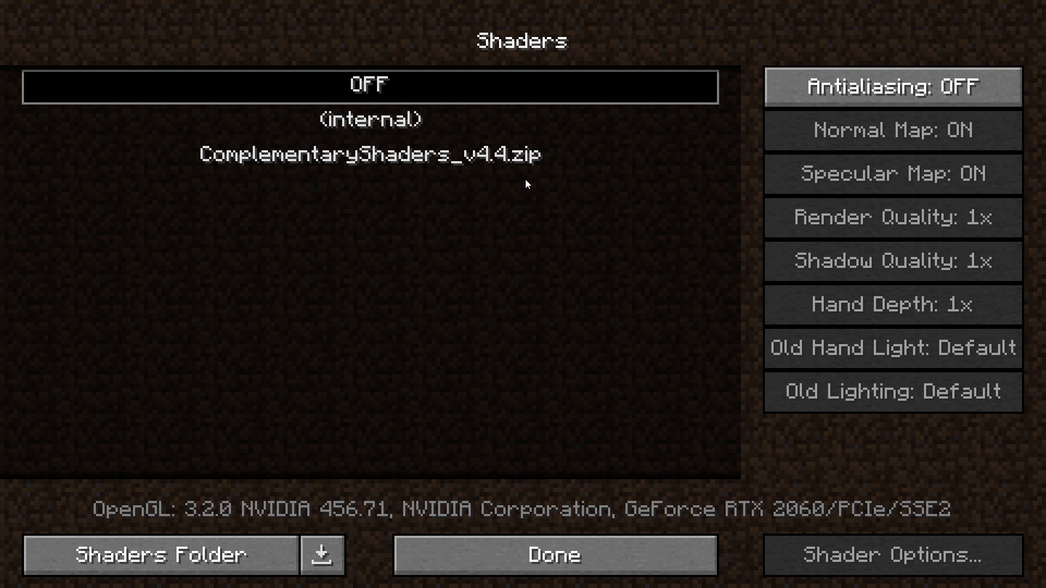
pyautogui.moveTo(497, 309)
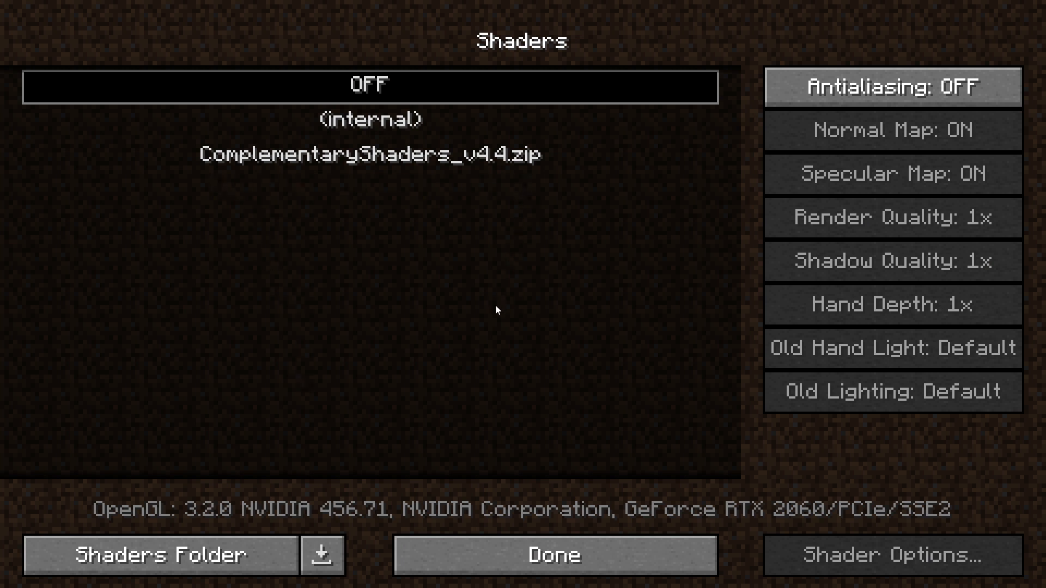
pyautogui.click(369, 156)
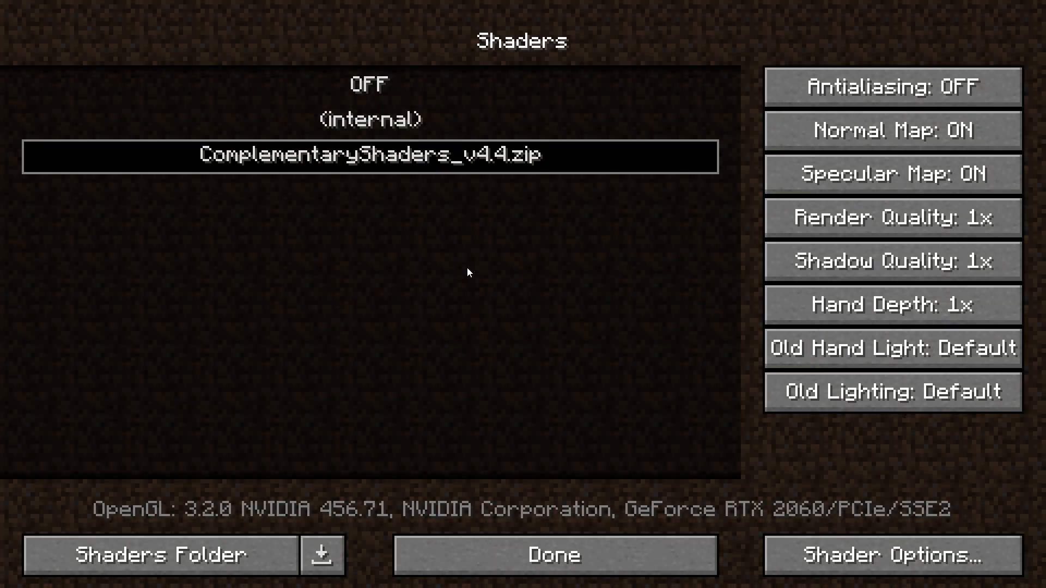
pyautogui.click(553, 555)
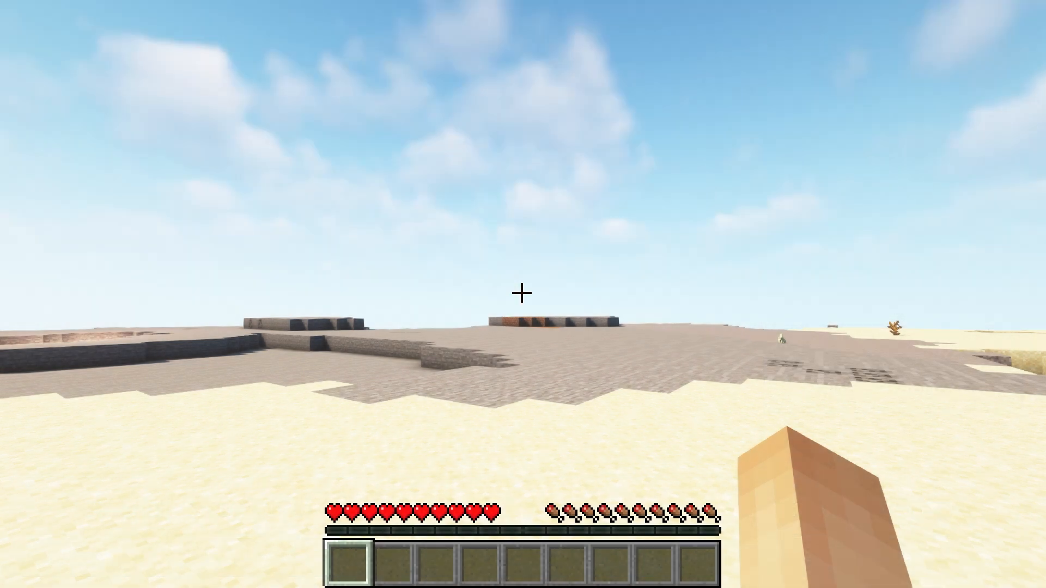
pyautogui.moveTo(523, 294)
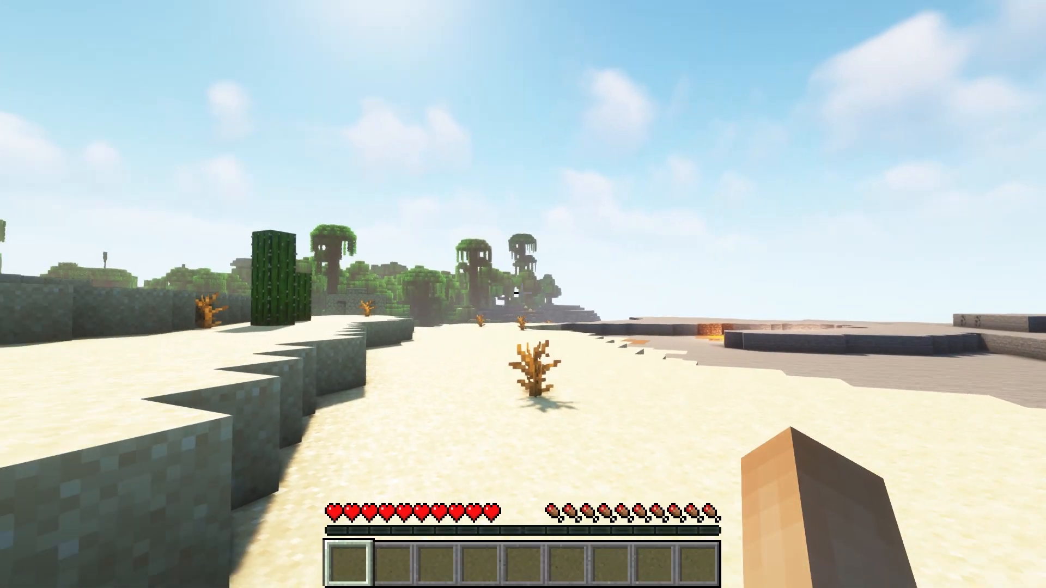